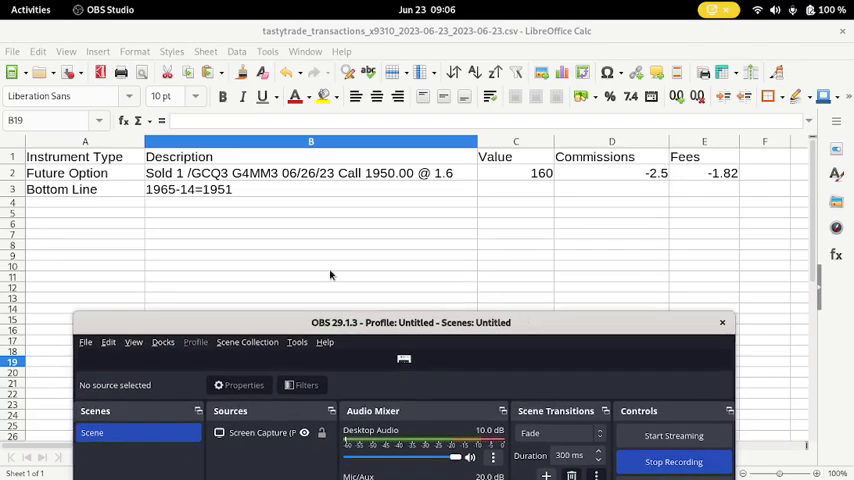
{"action": "mouse_move", "coordinate": [257, 247]}
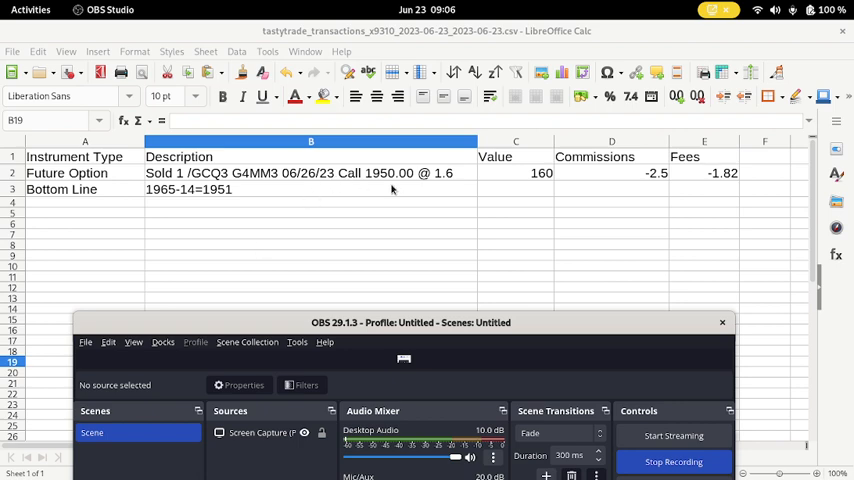
{"action": "mouse_move", "coordinate": [434, 182]}
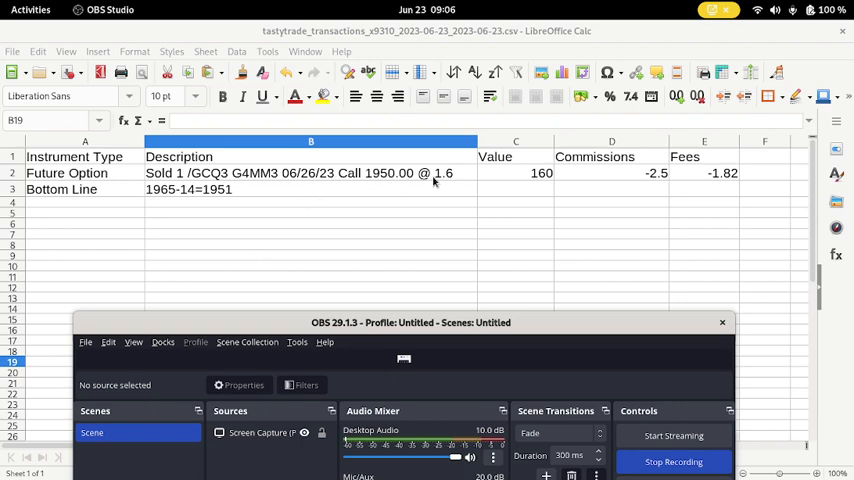
{"action": "mouse_move", "coordinate": [411, 214]}
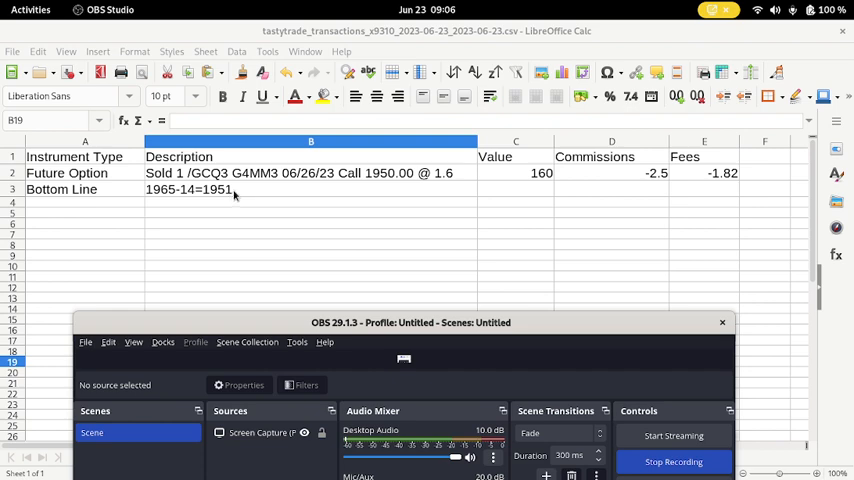
{"action": "mouse_move", "coordinate": [240, 205]}
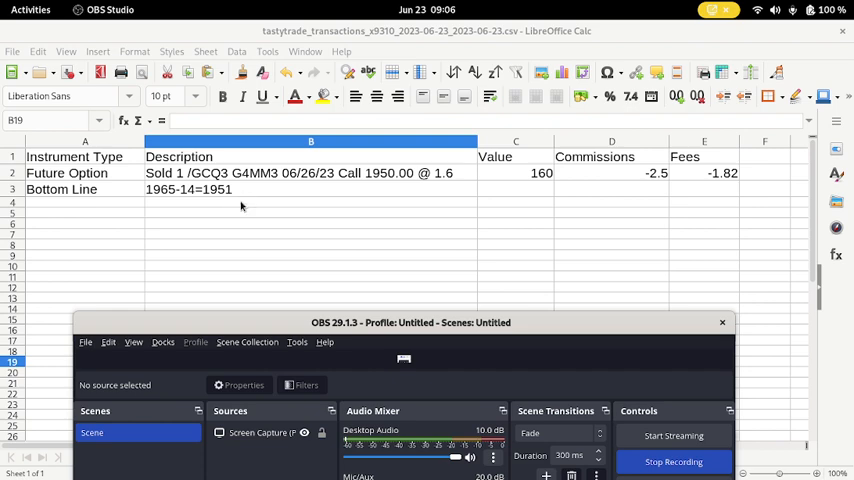
{"action": "mouse_move", "coordinate": [385, 195]}
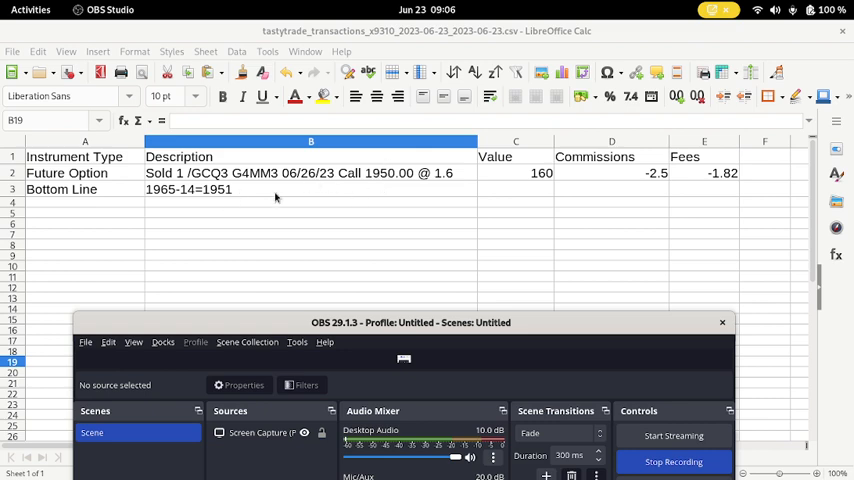
{"action": "mouse_move", "coordinate": [530, 182]}
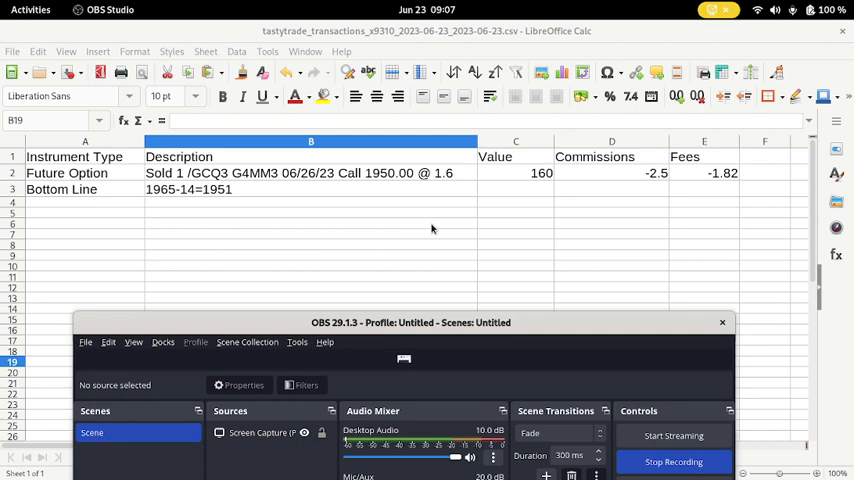
{"action": "mouse_move", "coordinate": [367, 235]}
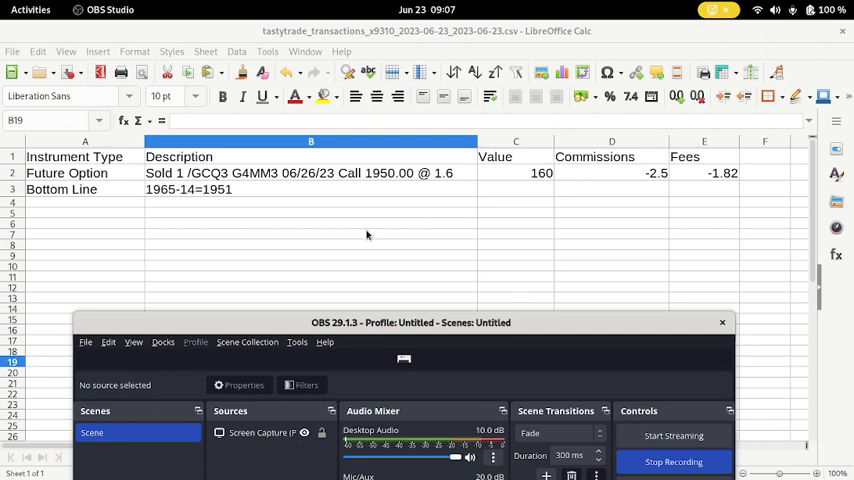